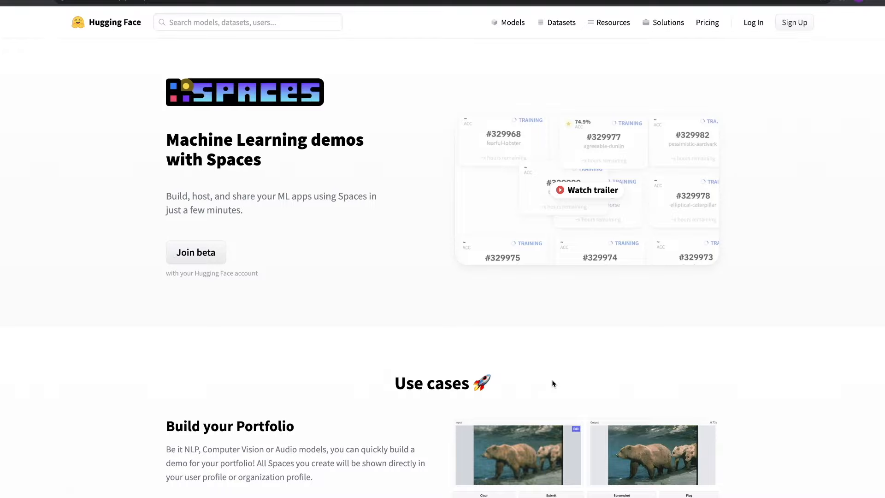
# Step: Scroll through the Spaces gallery and start a new Space
pyautogui.scroll(-3)
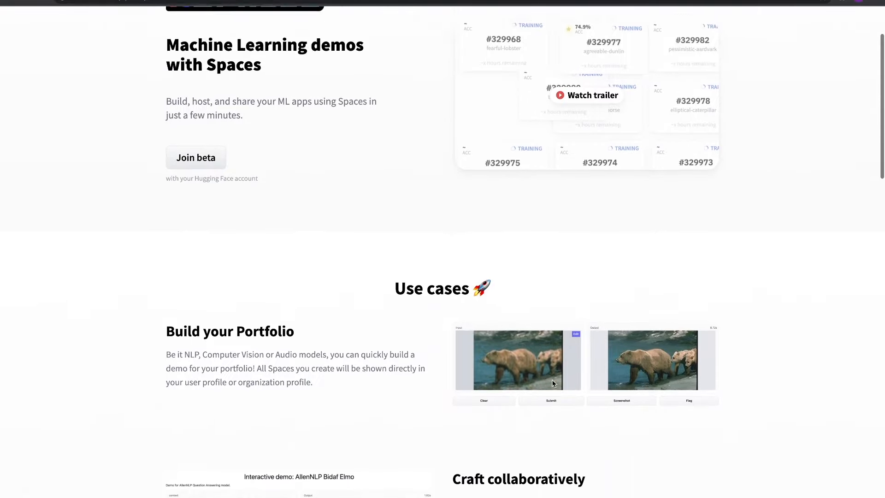
pyautogui.scroll(-3)
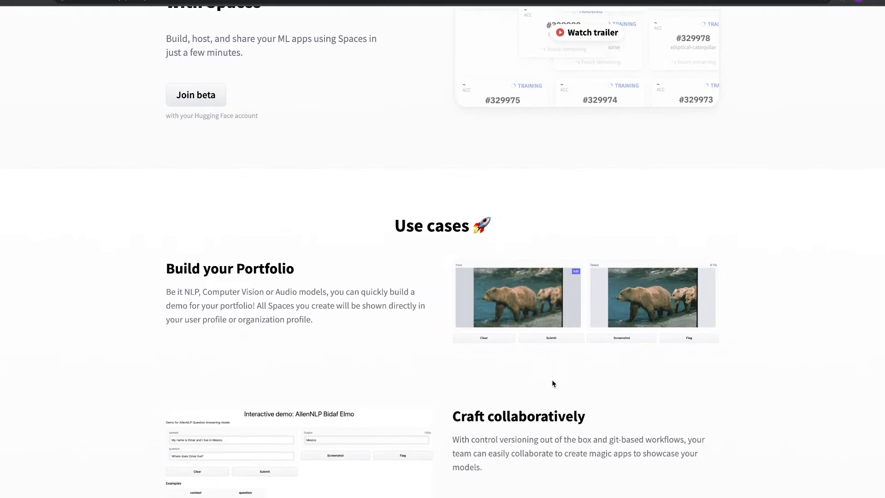
pyautogui.scroll(-3)
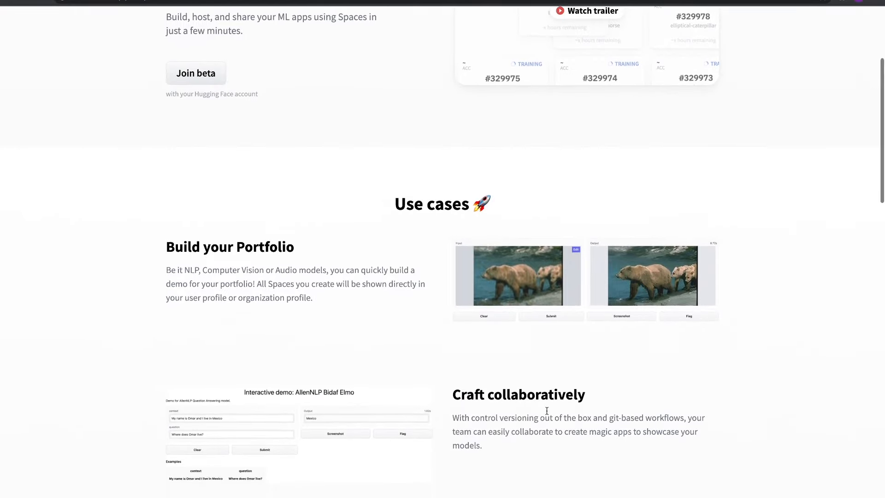
pyautogui.scroll(-3)
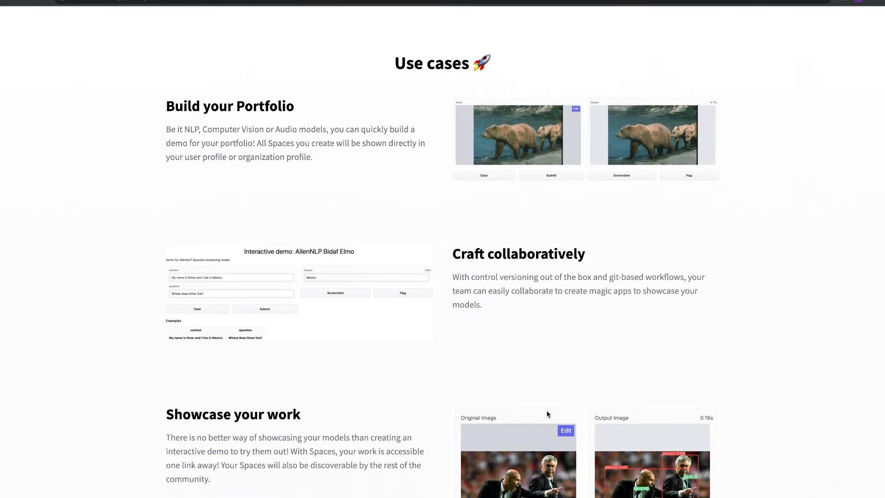
pyautogui.scroll(-3)
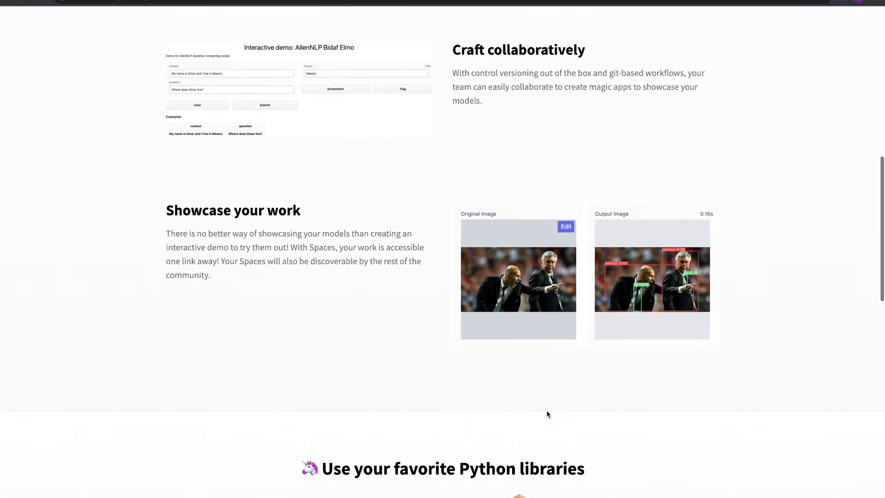
pyautogui.scroll(-3)
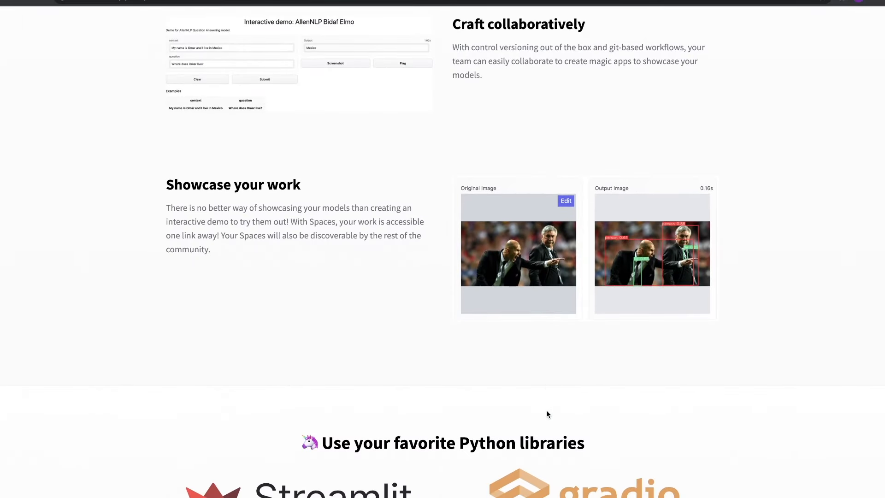
pyautogui.scroll(-3)
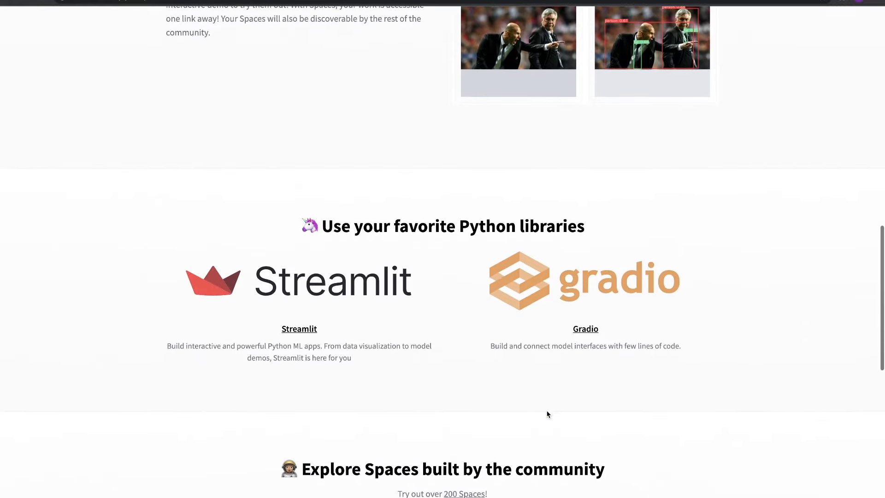
pyautogui.scroll(-3)
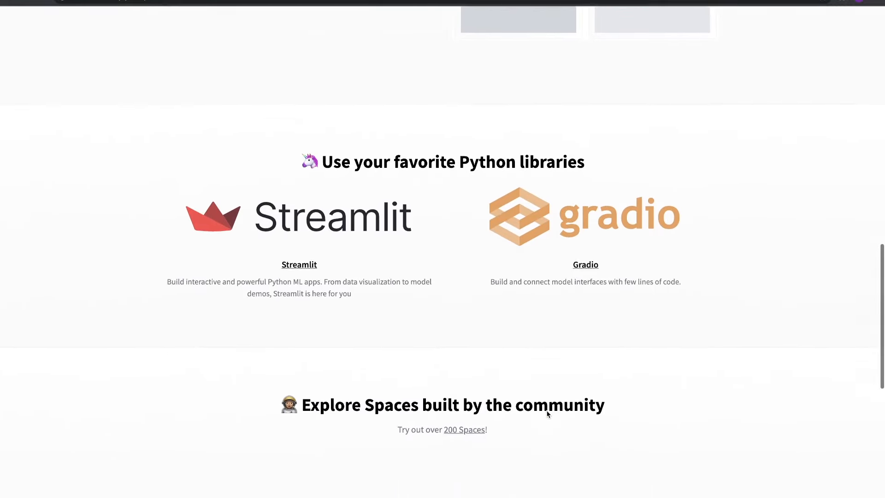
pyautogui.scroll(-3)
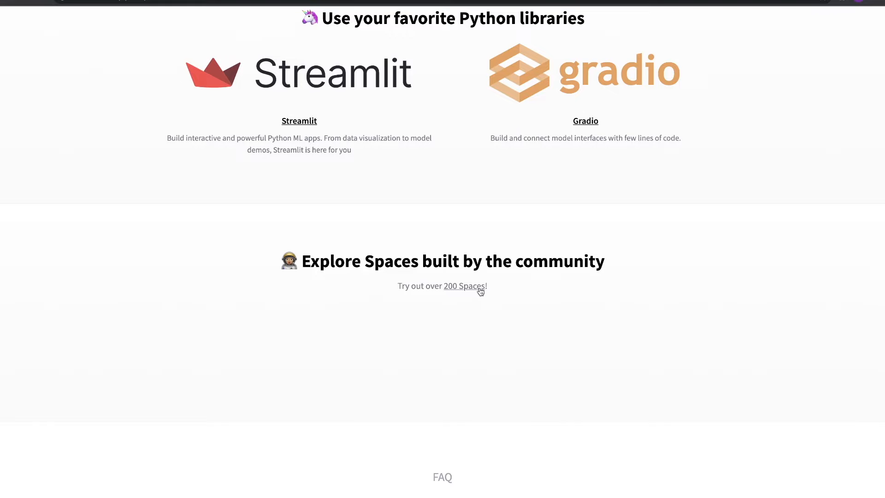
pyautogui.moveTo(687, 376)
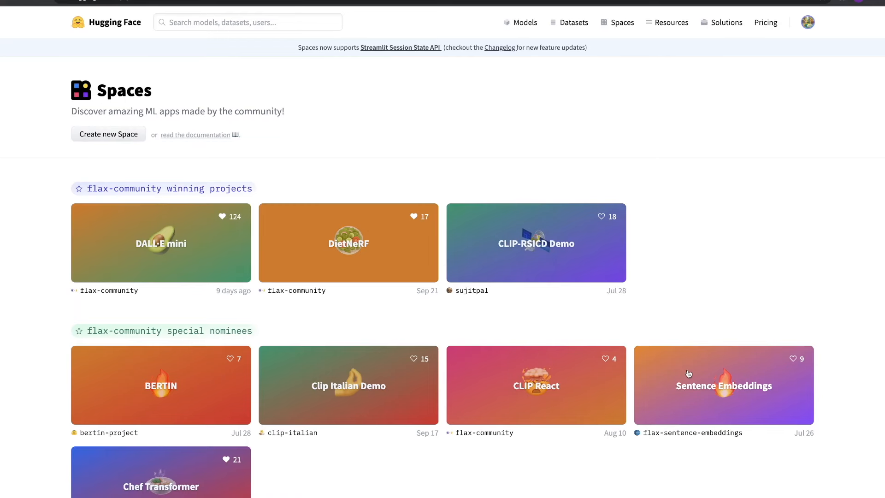
pyautogui.moveTo(461, 125)
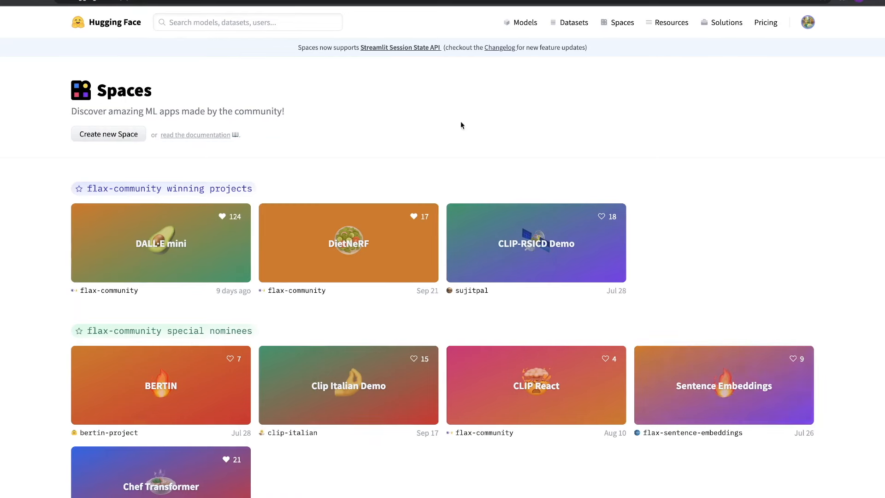
pyautogui.click(107, 134)
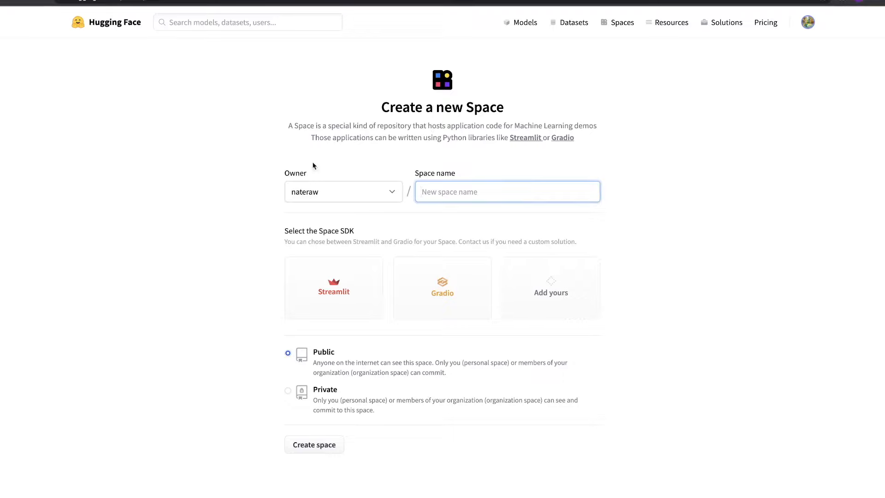
pyautogui.moveTo(338, 288)
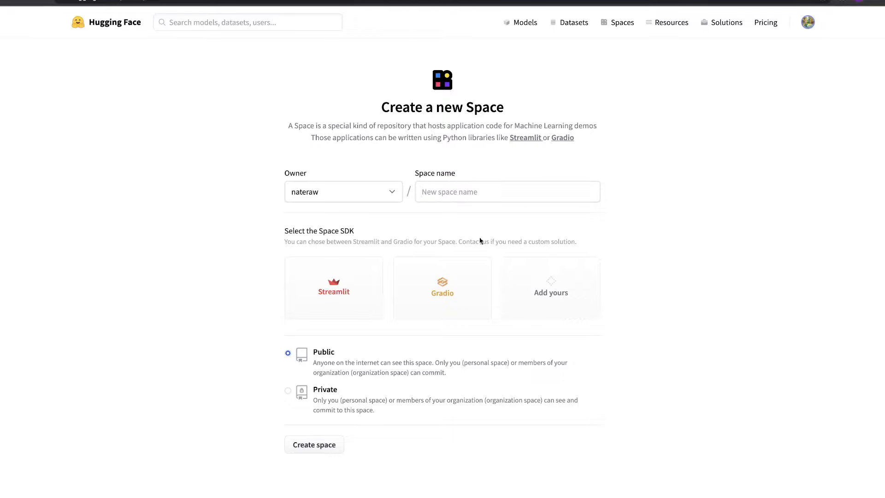
# Step: Create the Space named demo-app with the Streamlit SDK and Public visibility
pyautogui.write('demo-app')
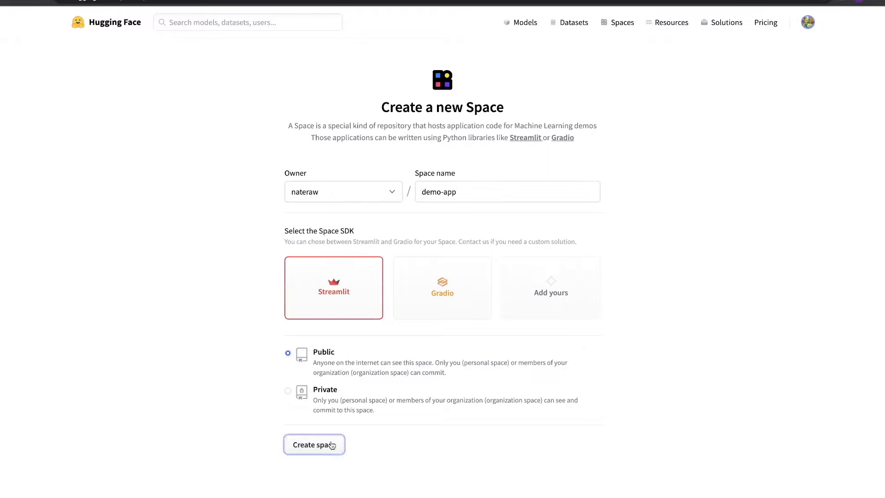
pyautogui.click(313, 444)
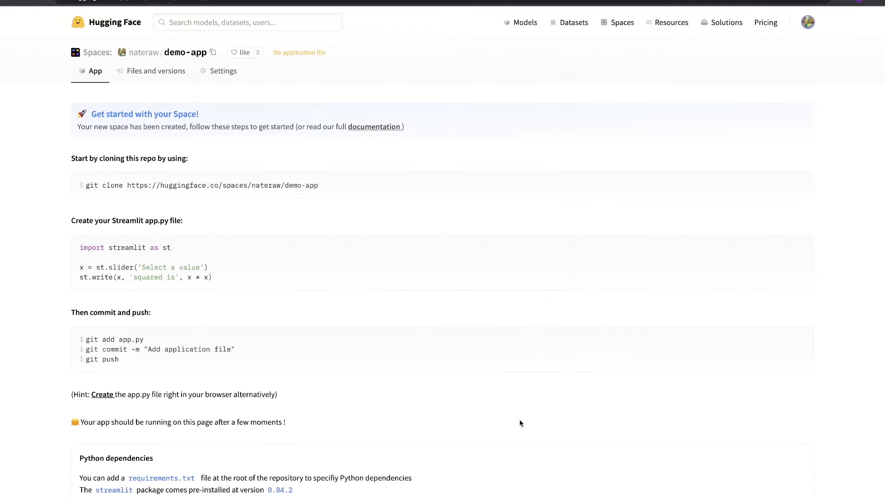
pyautogui.scroll(-3)
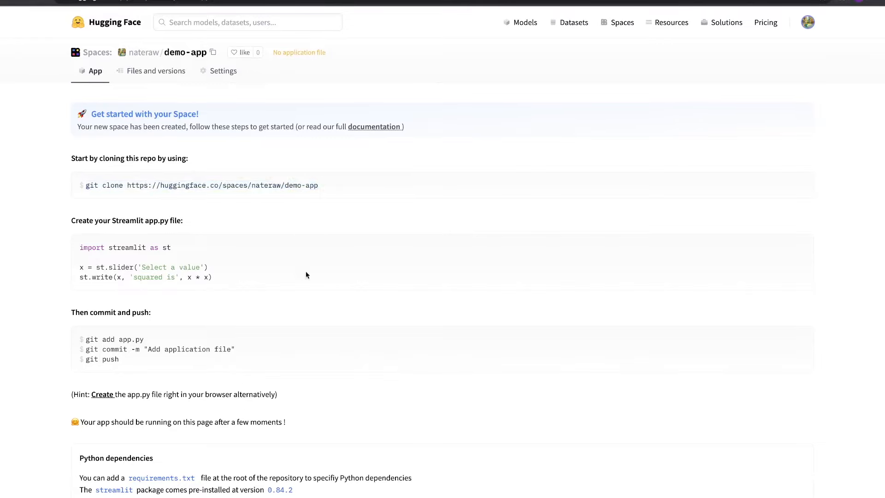
pyautogui.moveTo(222, 128)
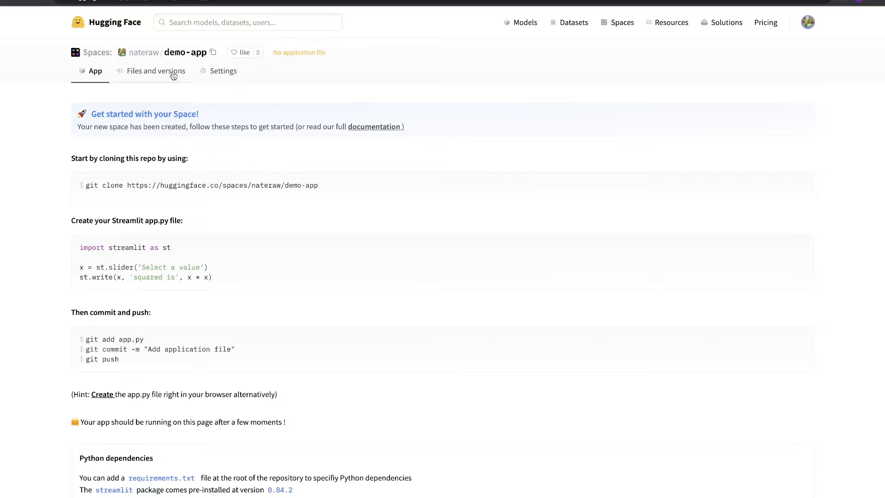
# Step: Start a new in-browser file in demo-app named requirements.txt
pyautogui.click(157, 71)
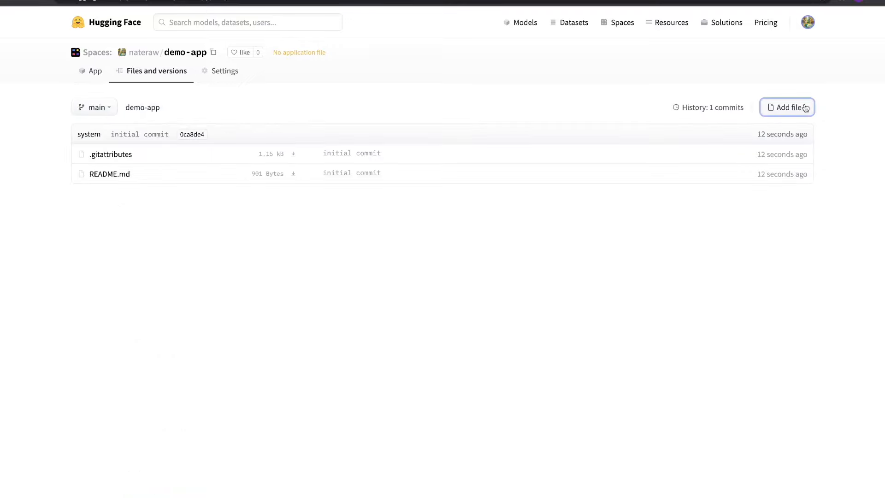
pyautogui.click(786, 107)
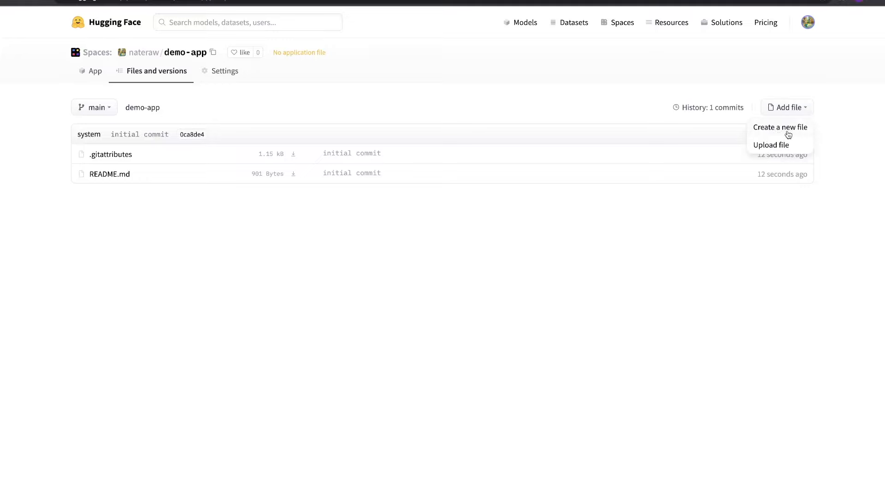
pyautogui.click(781, 127)
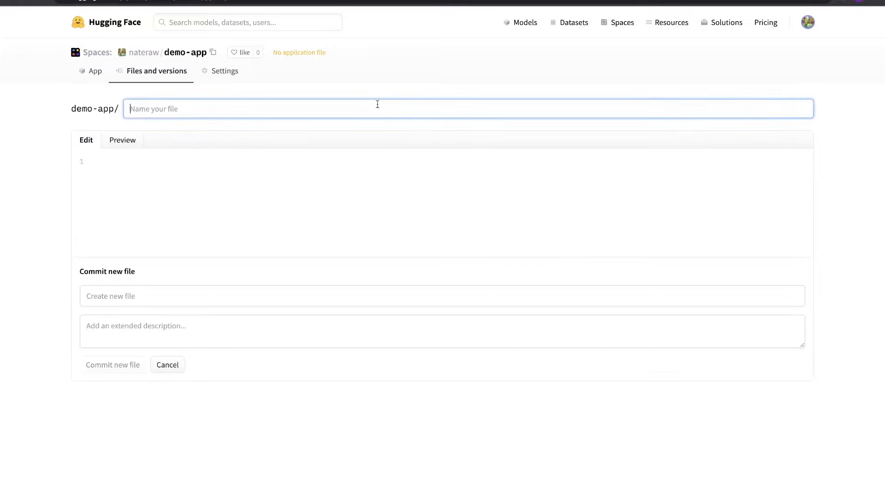
pyautogui.write('requirements.')
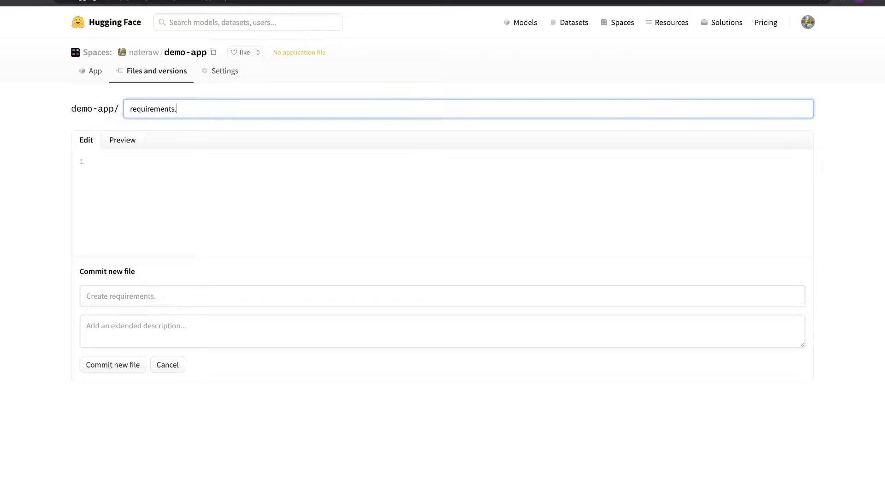
# Step: List torch and transformers in requirements.txt and commit it with the message 'init!'
pyautogui.write('torch')
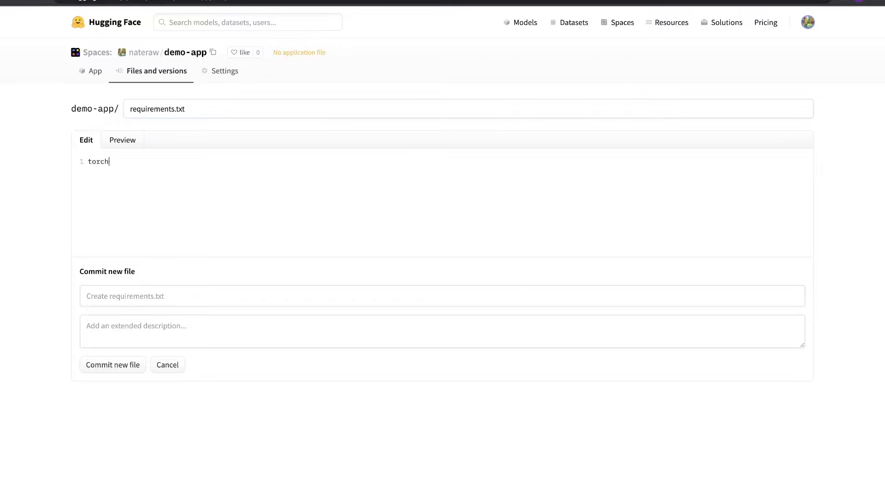
pyautogui.write('transformers')
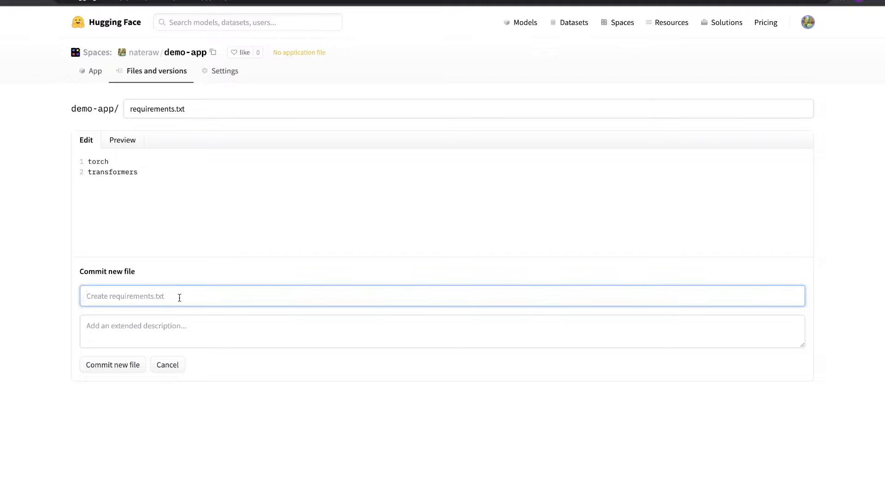
pyautogui.write('init!')
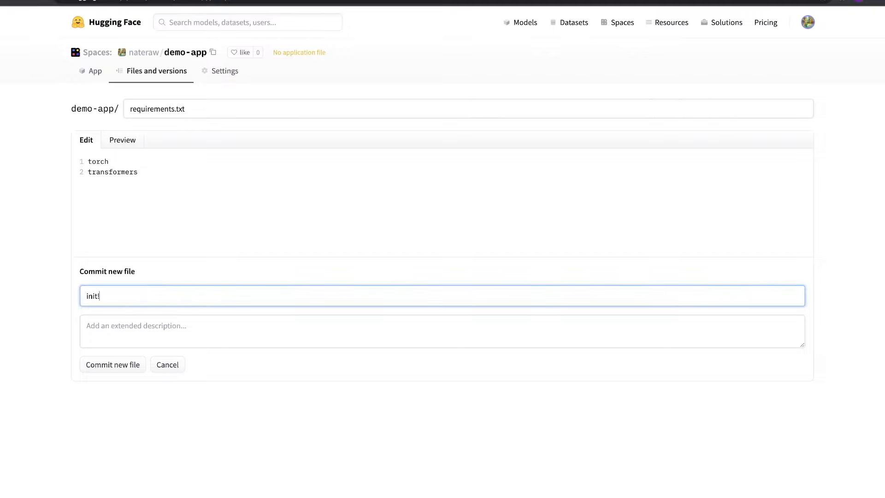
pyautogui.click(113, 365)
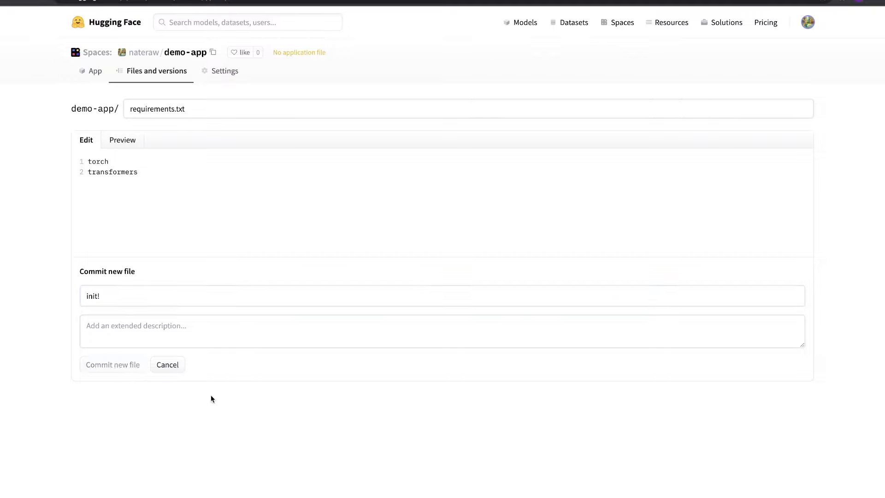
pyautogui.click(112, 364)
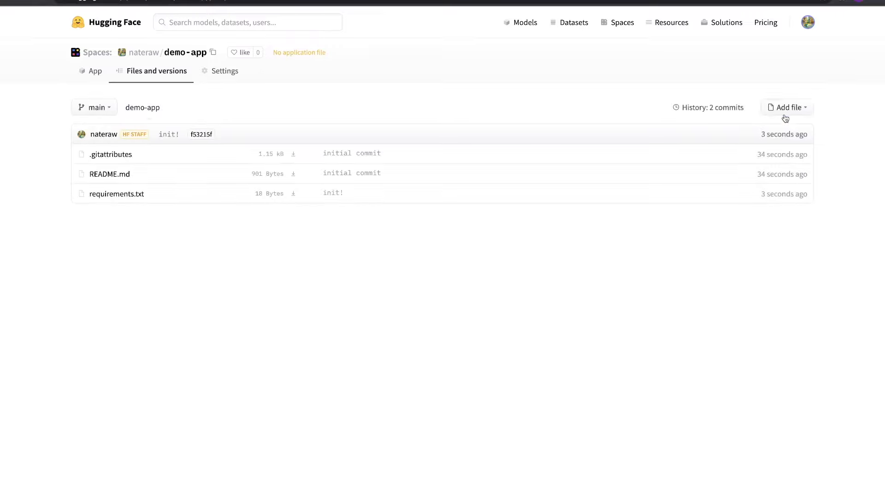
# Step: Write Streamlit code loading a sentiment-analysis pipeline with an st.text_area('enter some text') input
pyautogui.click(786, 107)
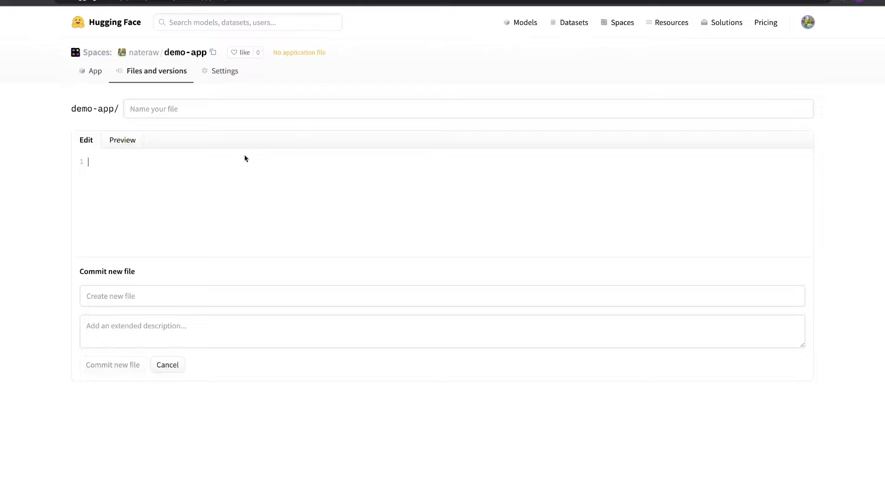
pyautogui.write('import streamlit as st')
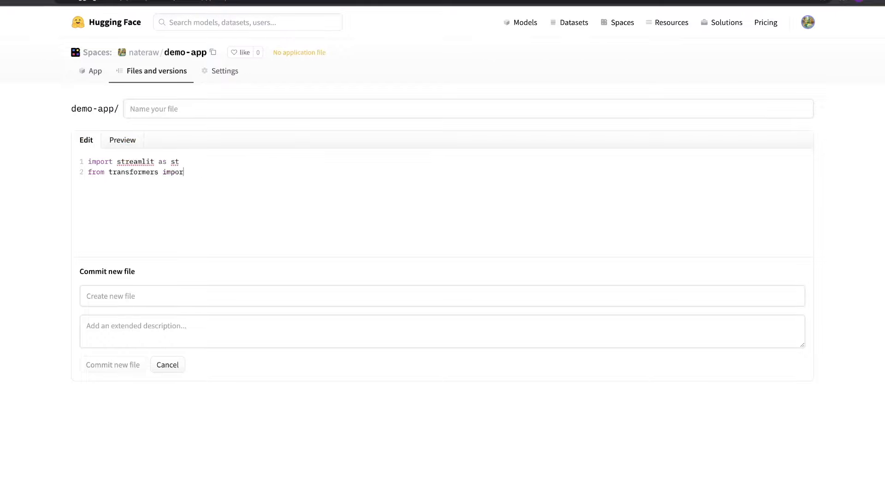
pyautogui.write('pipeline')
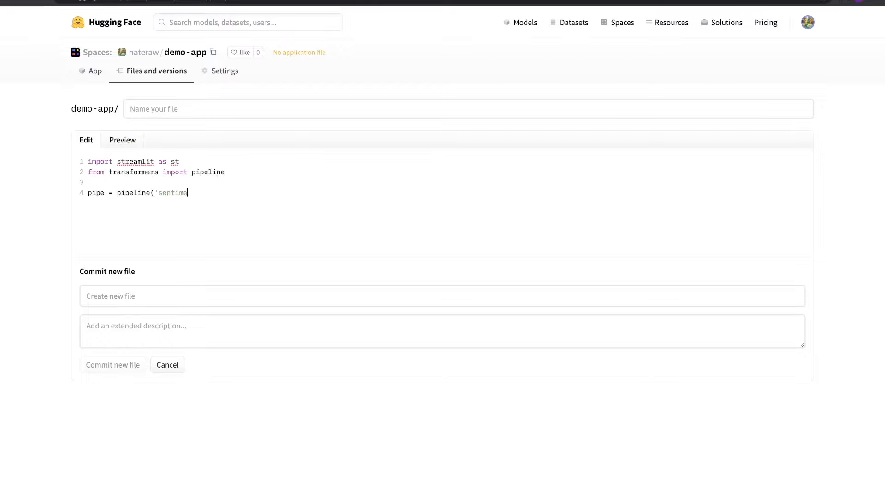
pyautogui.write("nt-analysis')")
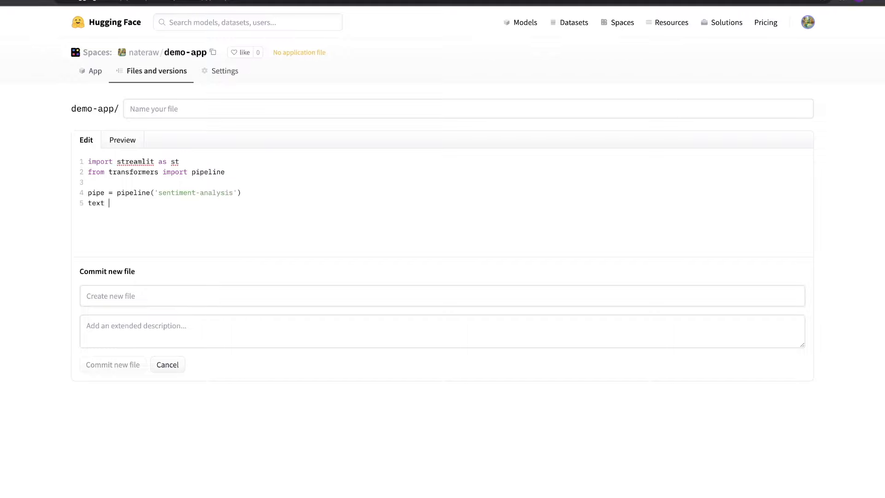
pyautogui.write("= st.text_area('enter some text!')")
pyautogui.write('st.json')
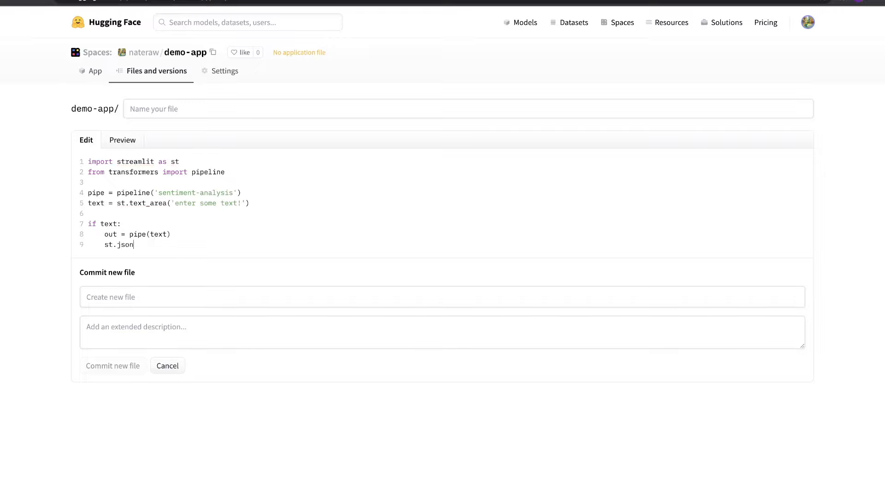
# Step: Name the file app.py and commit it so the Space starts running
pyautogui.write('app.py')
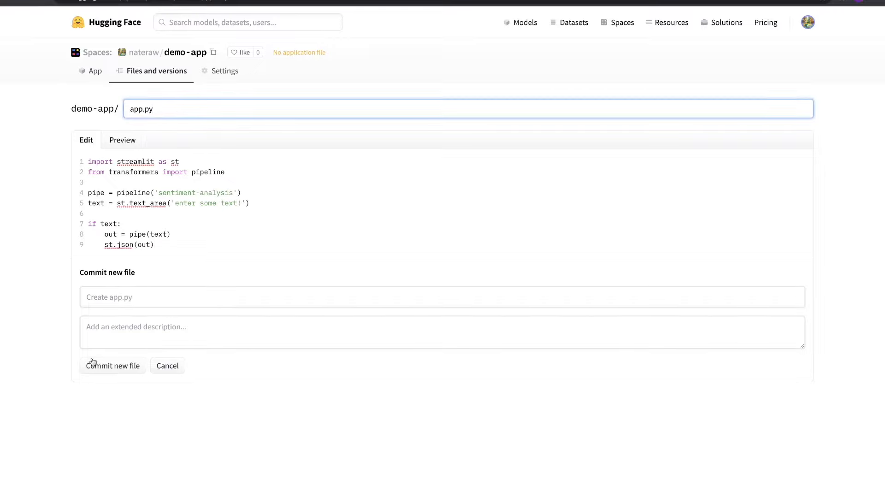
pyautogui.click(112, 365)
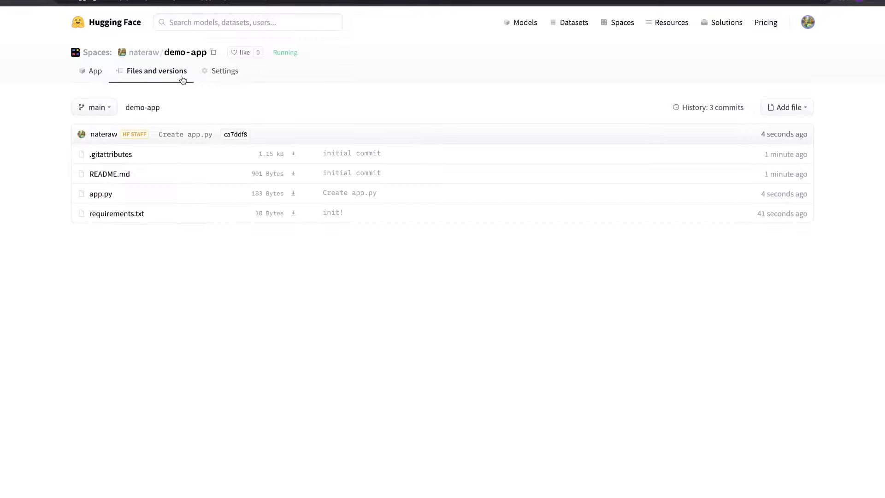
# Step: Run the demo on 'This movie was so awesome!' then 'This movie was so awful!' to see sentiment labels and scores
pyautogui.click(95, 71)
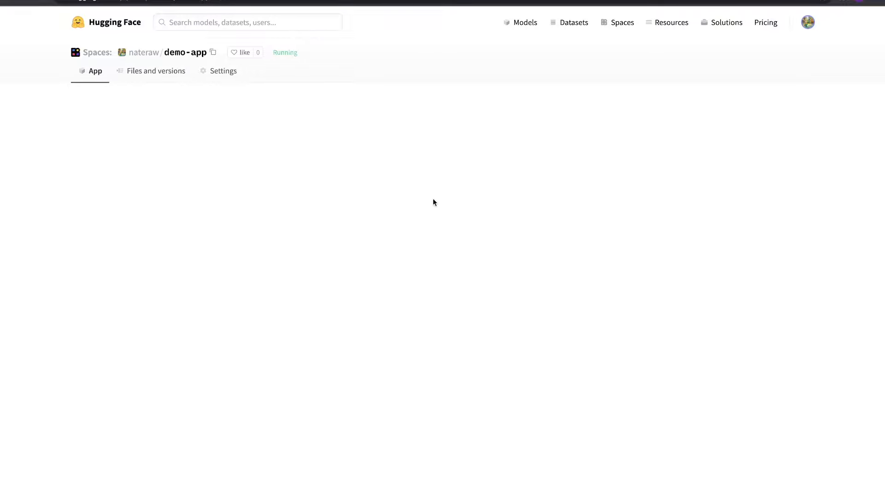
pyautogui.write('This movie was so awesome!')
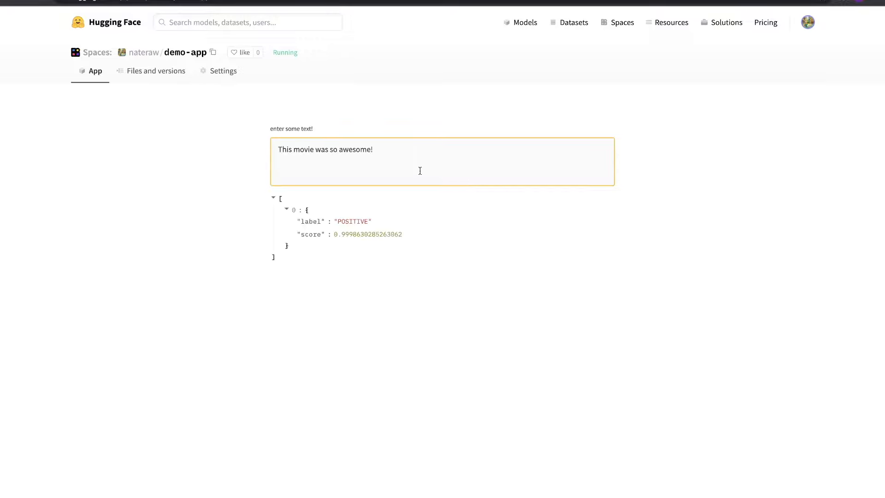
pyautogui.write('This movie was so awful!')
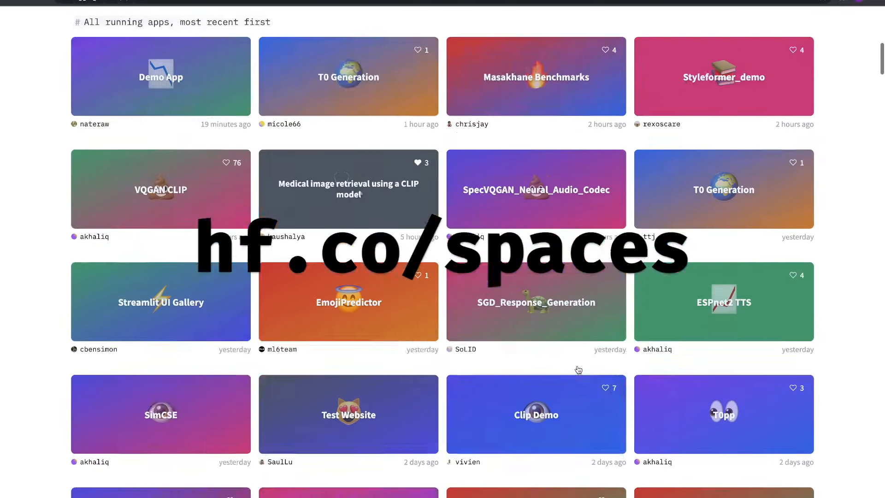
pyautogui.scroll(-3)
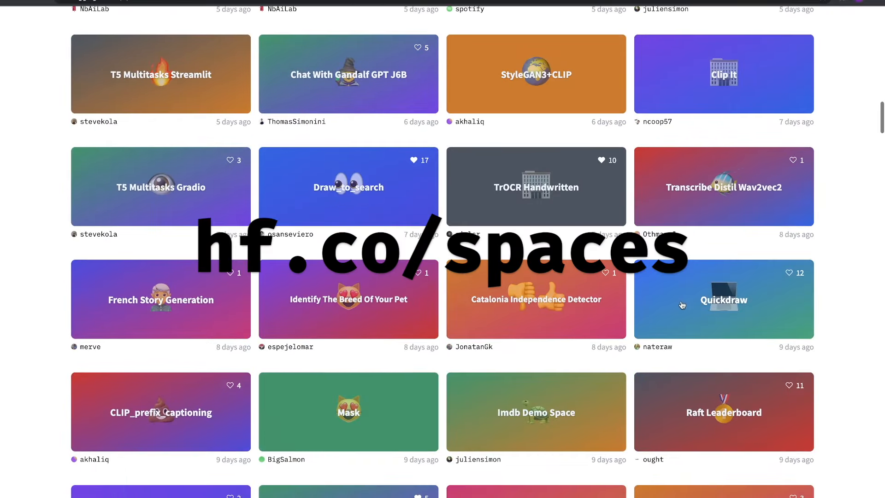
pyautogui.click(723, 299)
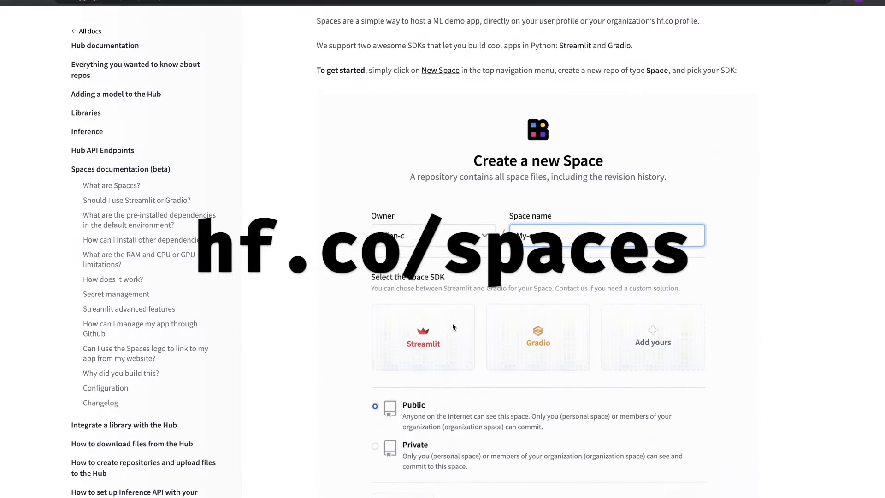
pyautogui.scroll(-3)
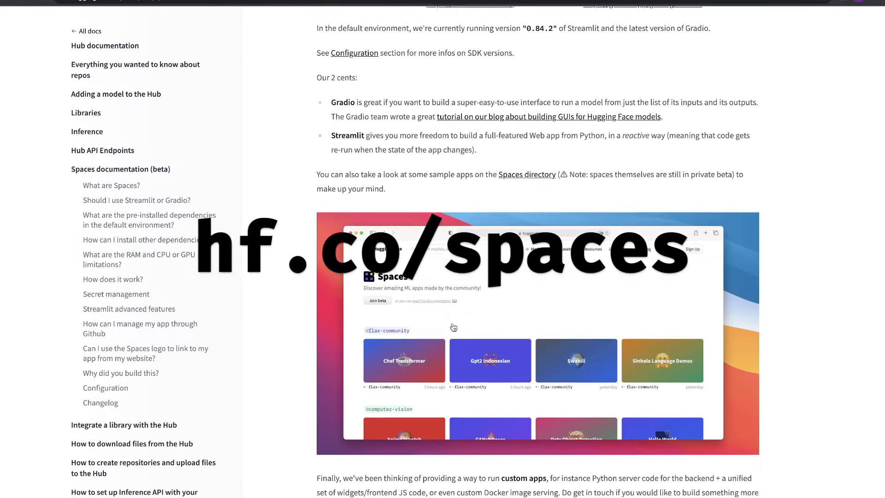
pyautogui.scroll(-3)
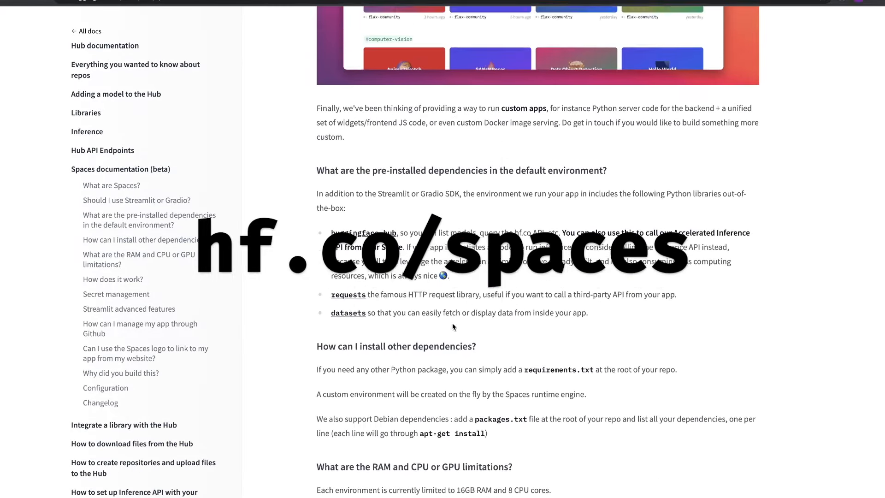